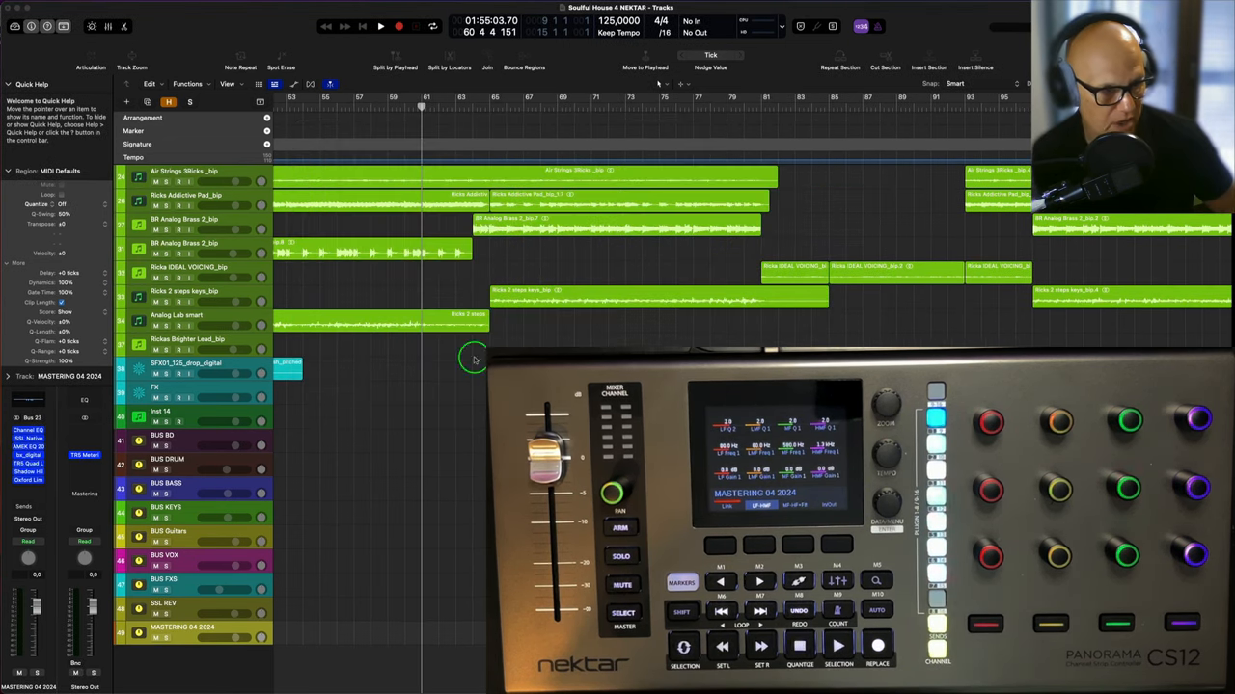
Select the blue Ricks 2 Steps keys track so the controller shows its plug-in list
click(236, 318)
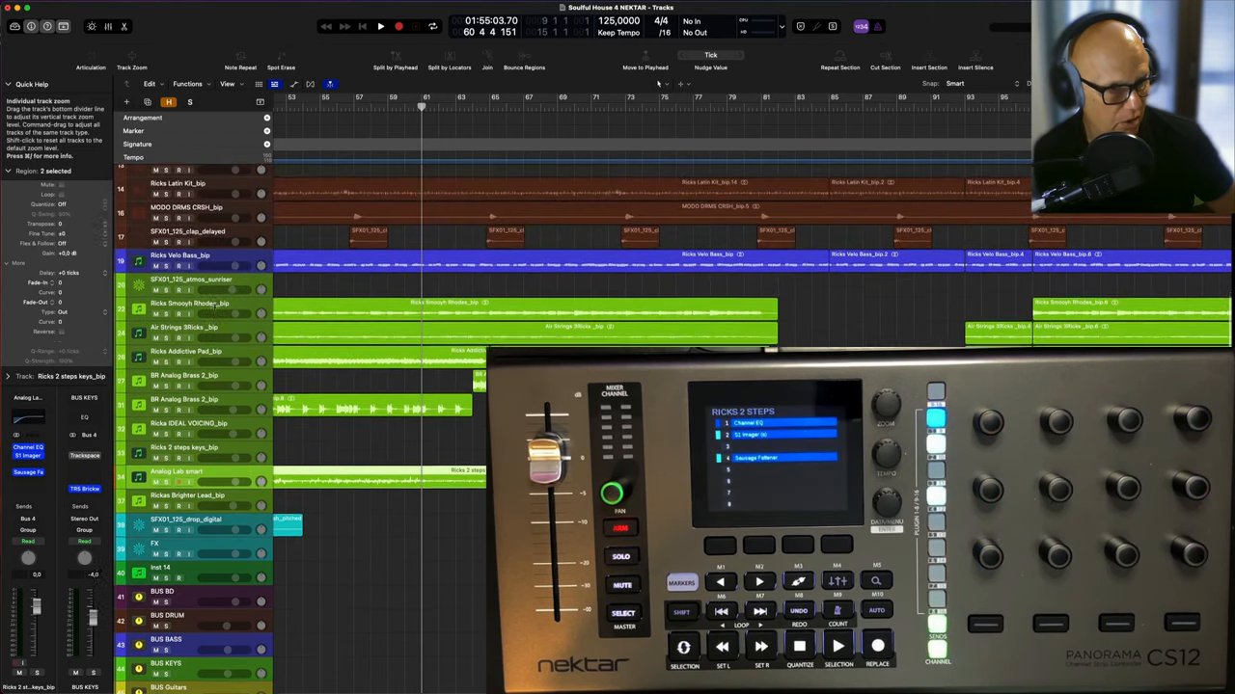
With the mixer shown, select the green Ricks Smooth Rhodes track so the controller follows it
scroll(down, 3)
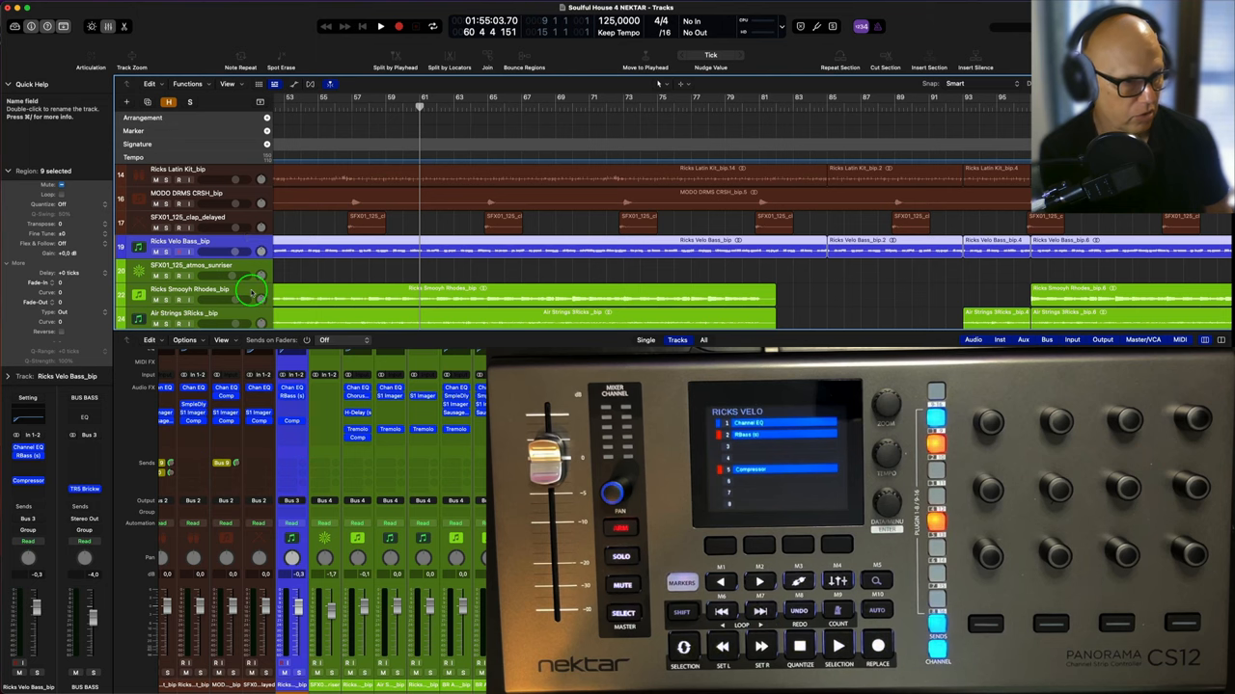
click(189, 294)
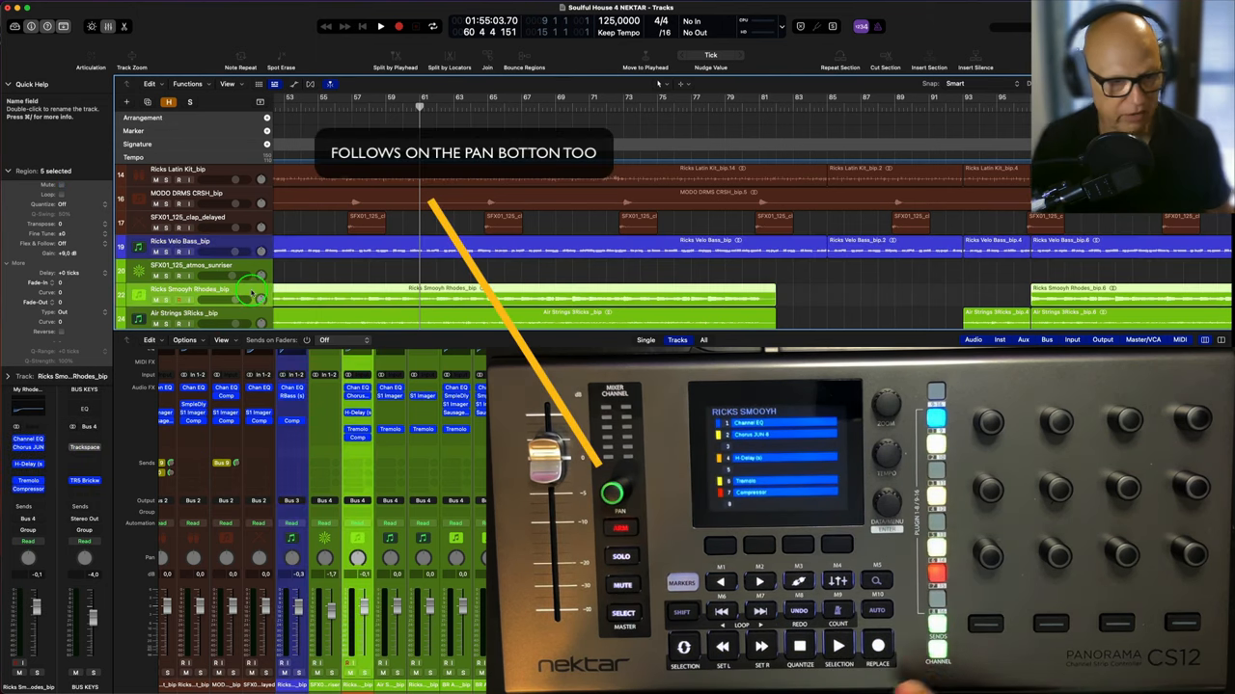